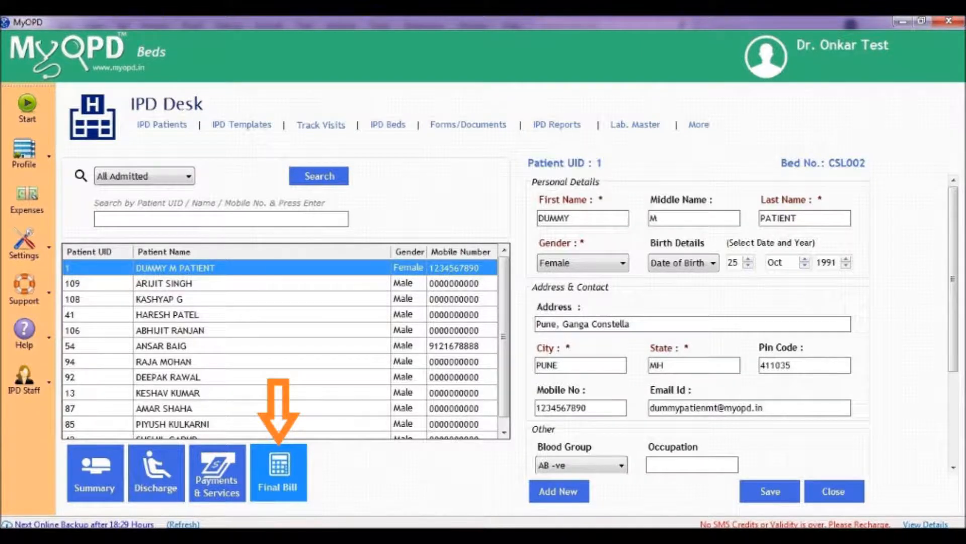
- Open DUMMY M PATIENT's final bill (net 14000.00, paid 10000.00) and begin a payment for the 4000.00 balance
left_click(277, 471)
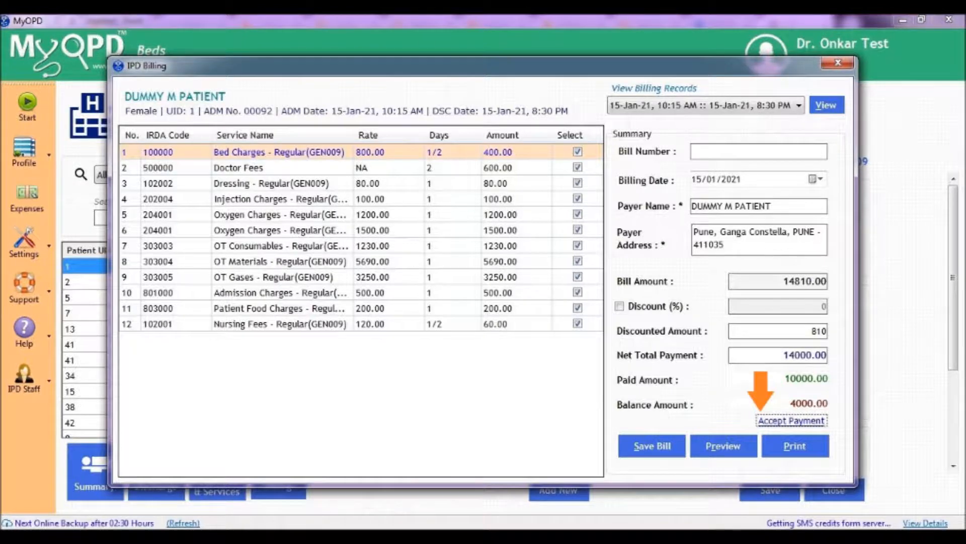
left_click(791, 421)
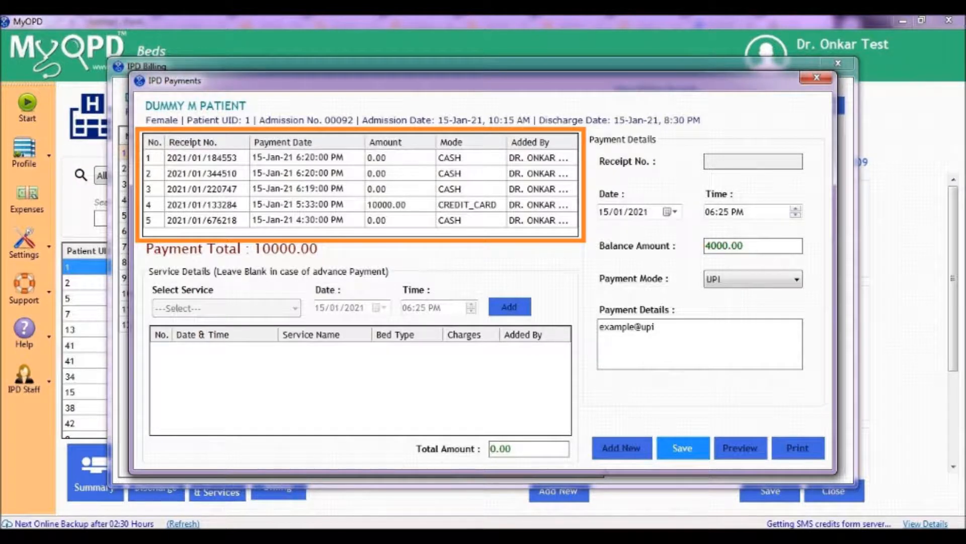
- Record and save a UPI payment of 4000.00 with details example@upi
left_click(399, 204)
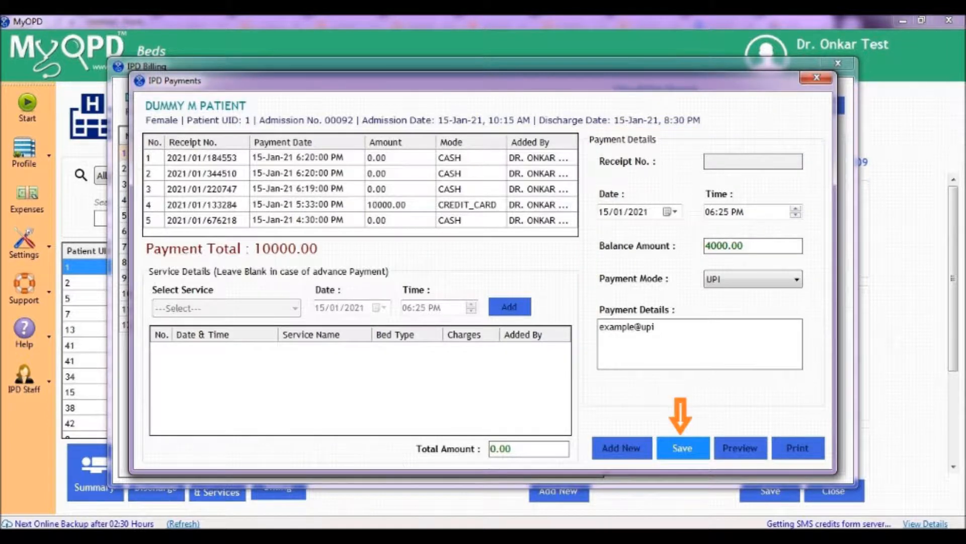
left_click(682, 447)
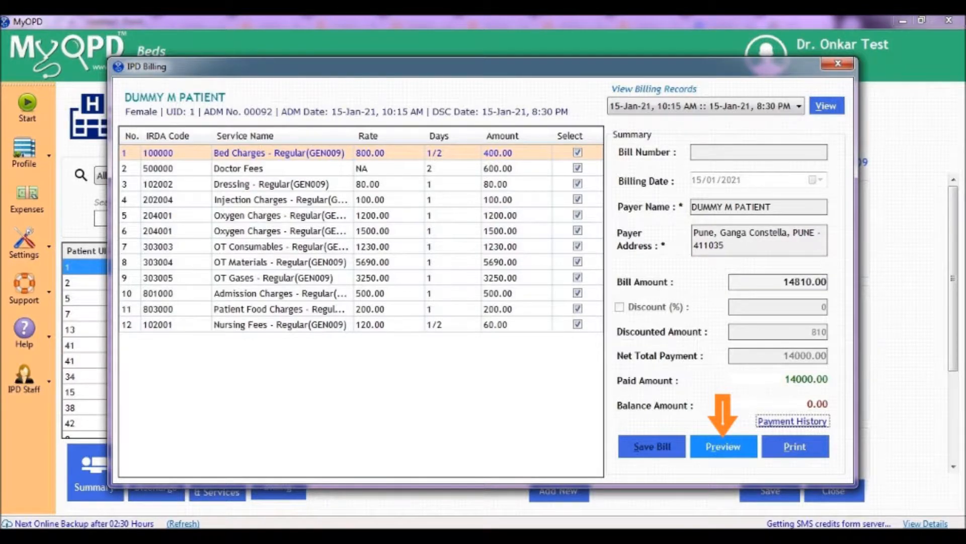
- Show the settled bill (paid 14000.00, balance 0.00) as a printable preview
left_click(723, 446)
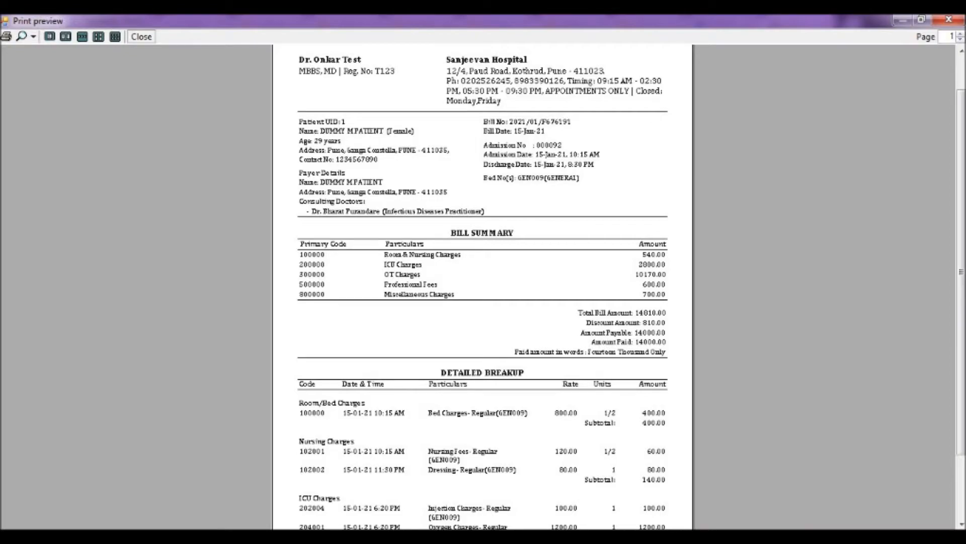
- Close the bill print preview and return to the IPD desk
left_click(141, 36)
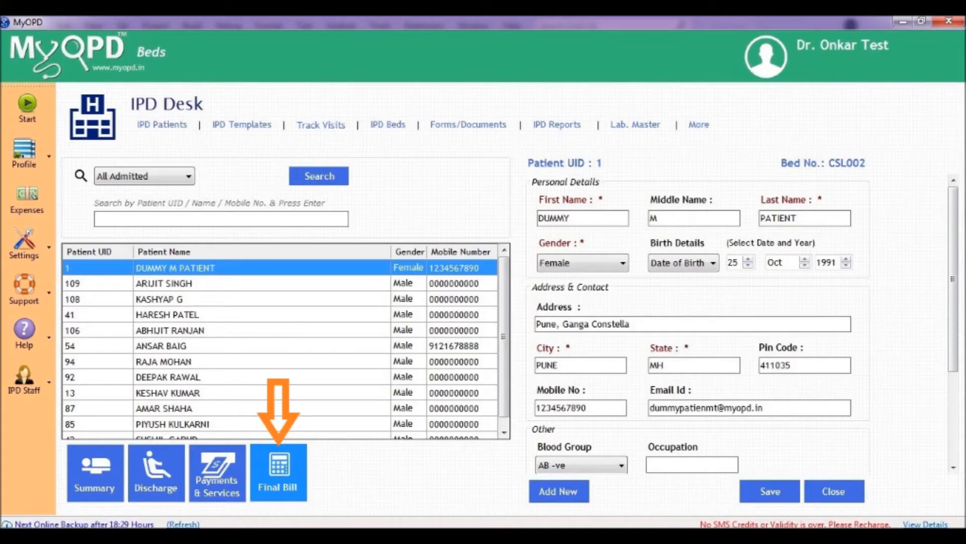